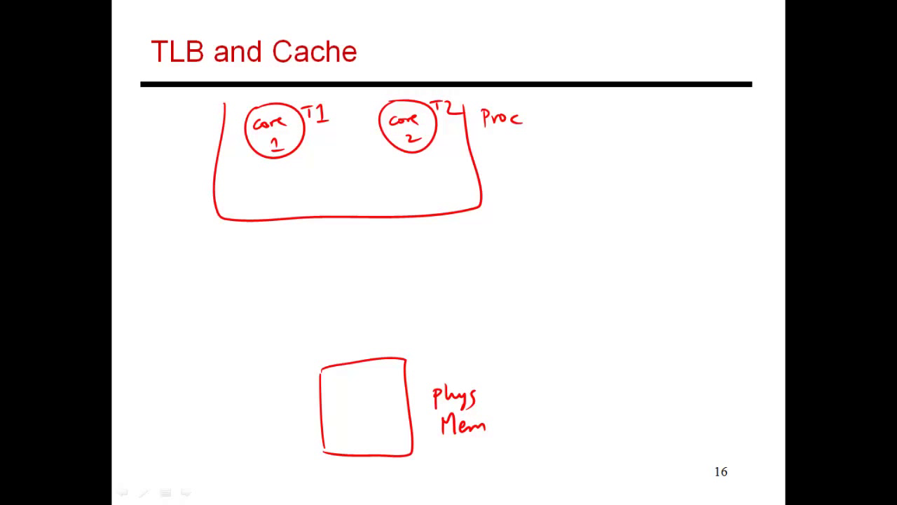
# Ink a cache strip under the two cores and tall VA columns on both sides
pyautogui.moveTo(249, 171); pyautogui.dragTo(442, 203)
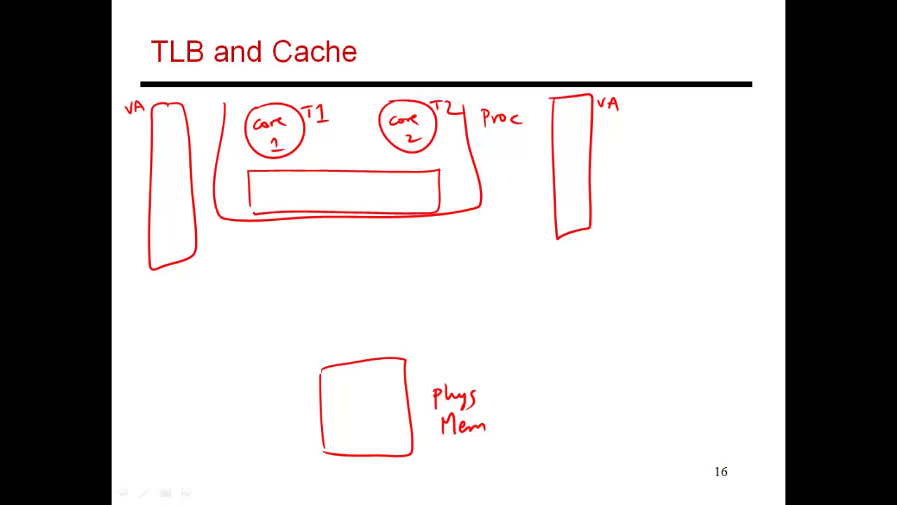
# Draw page PQR in physical memory and a matching small page in the left VA
pyautogui.moveTo(354, 389); pyautogui.dragTo(382, 420)
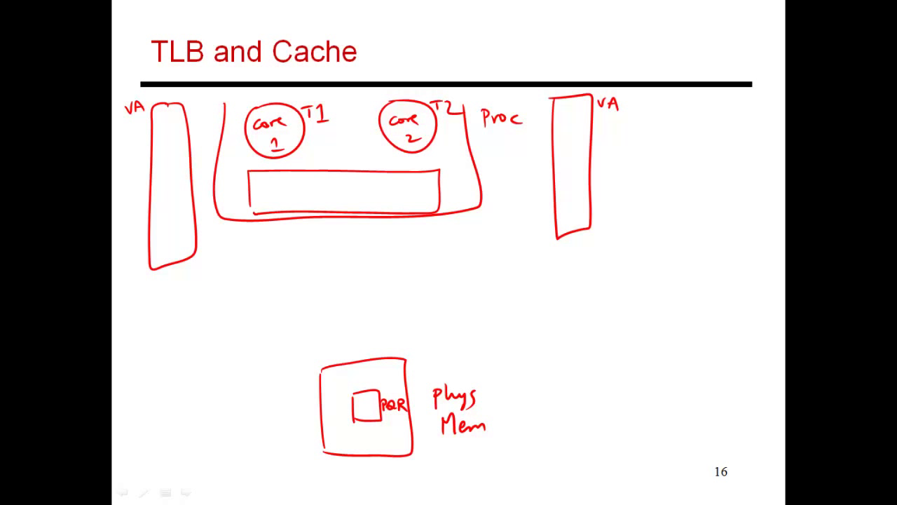
pyautogui.moveTo(161, 199); pyautogui.dragTo(182, 225)
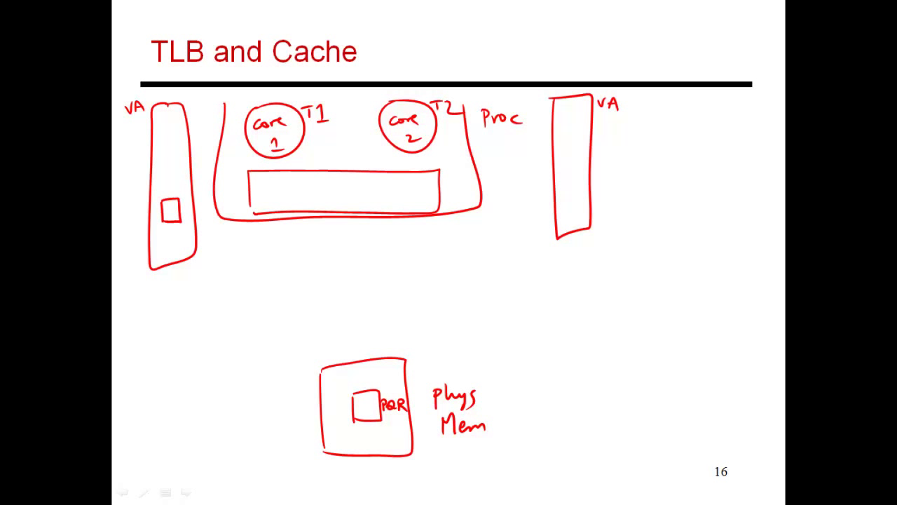